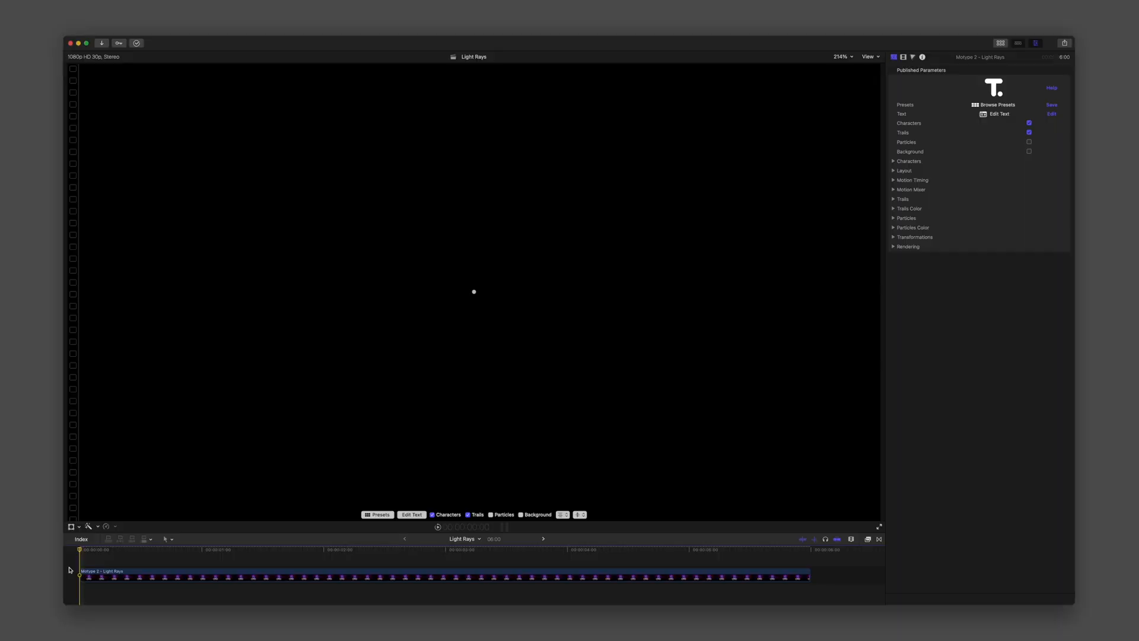
- Preview the Light Rays title, review its help and text editor, then expand the particle settings
left_click(438, 525)
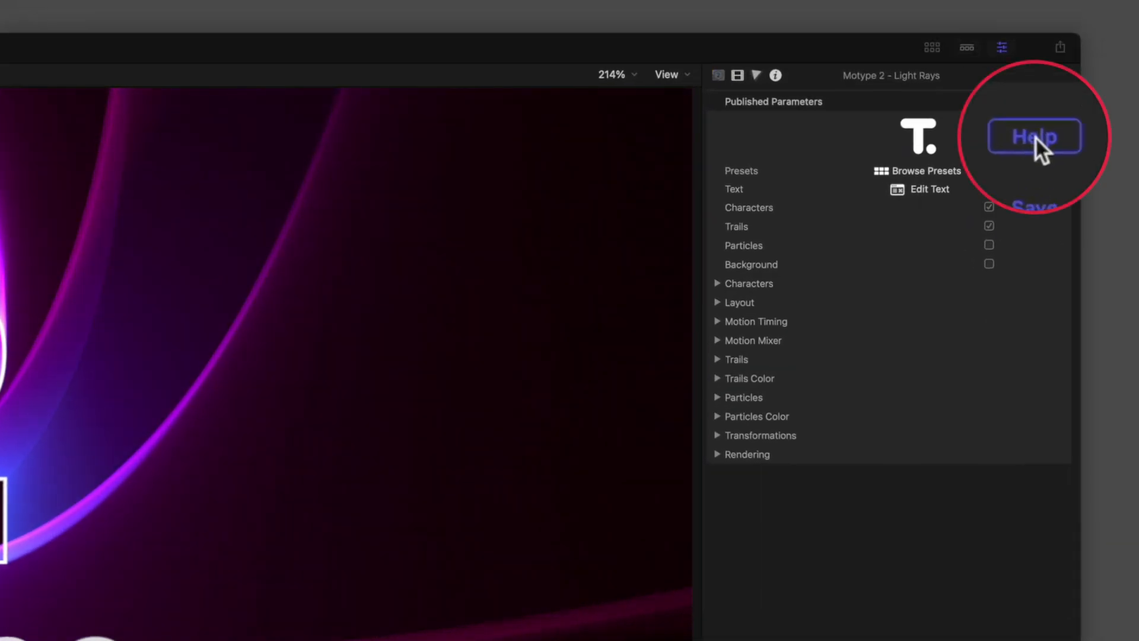
left_click(1033, 136)
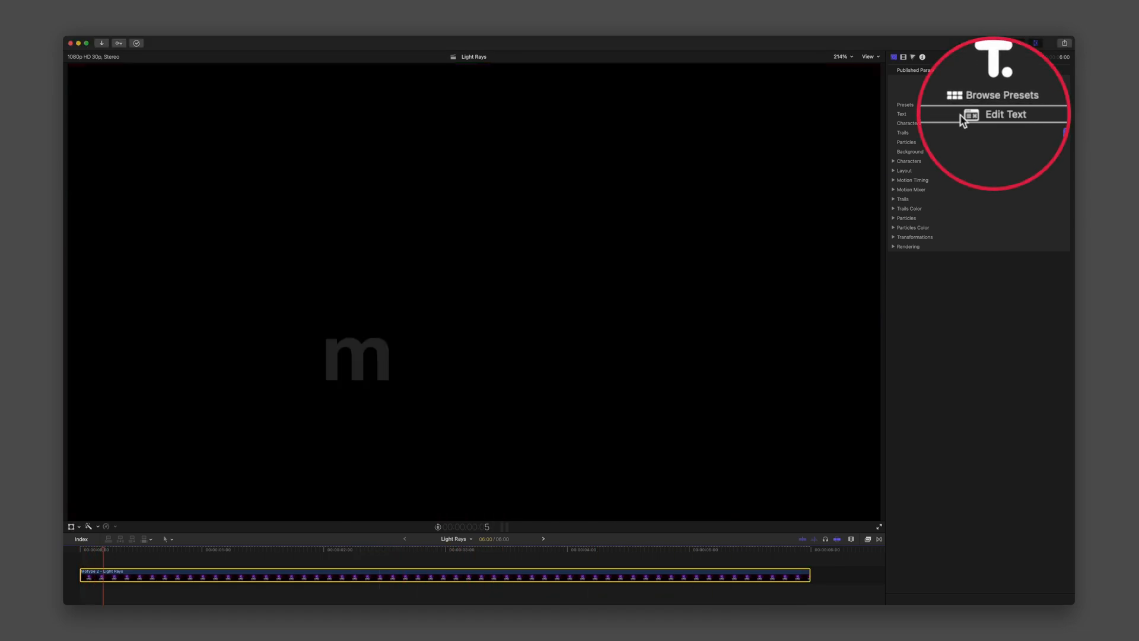
left_click(1005, 114)
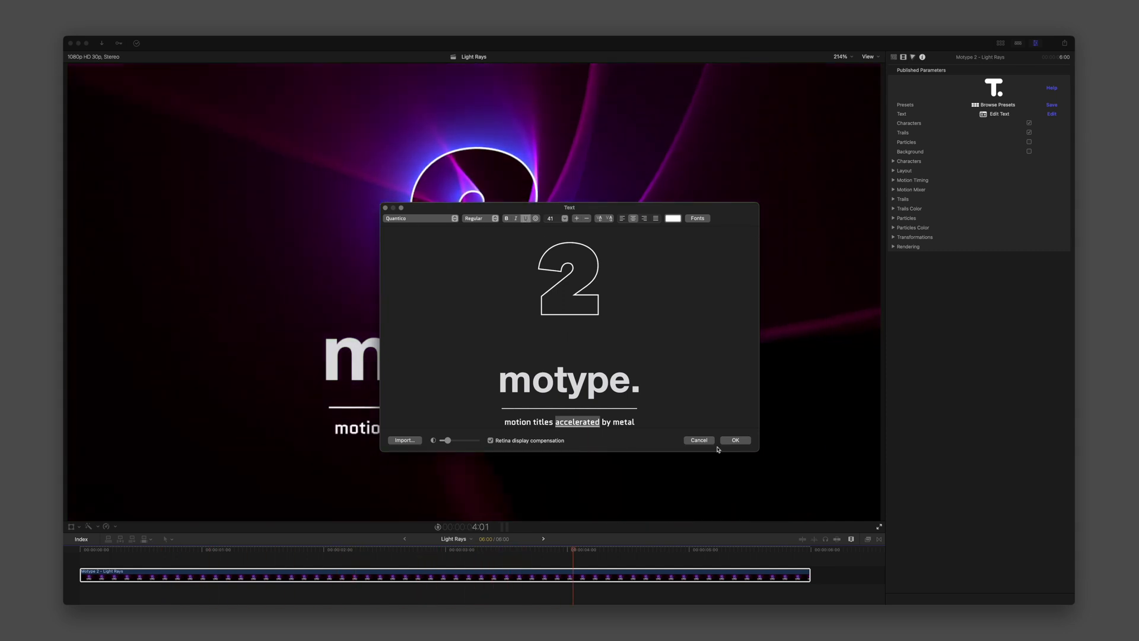
left_click(734, 439)
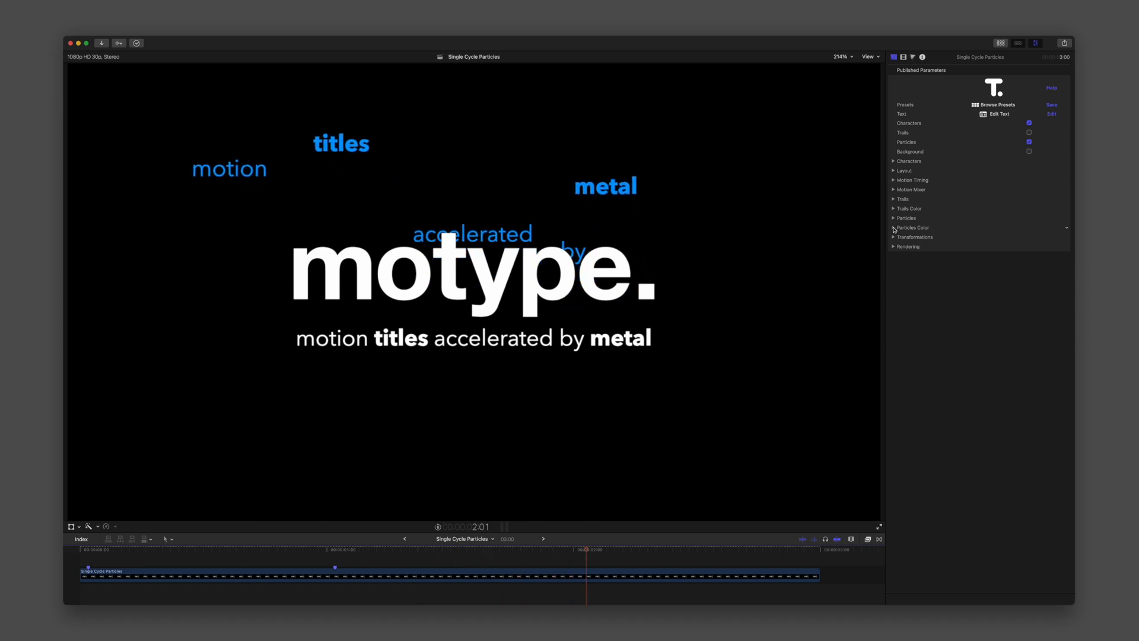
left_click(893, 219)
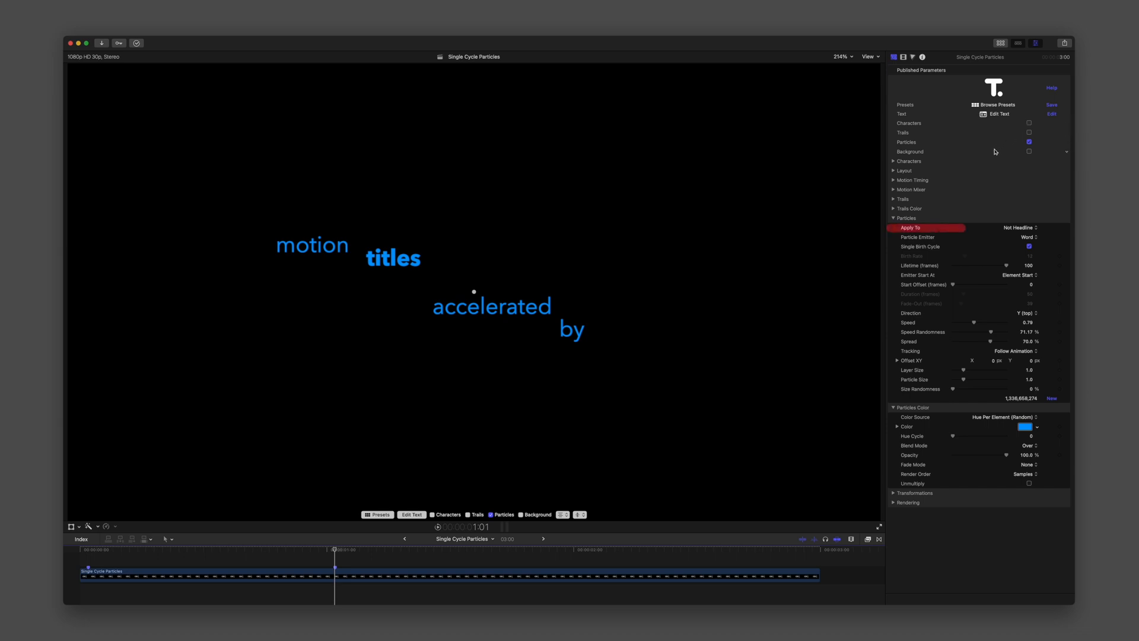
- Keep particles applied to the non-headline text and review the Particle Emitter choices
left_click(1021, 228)
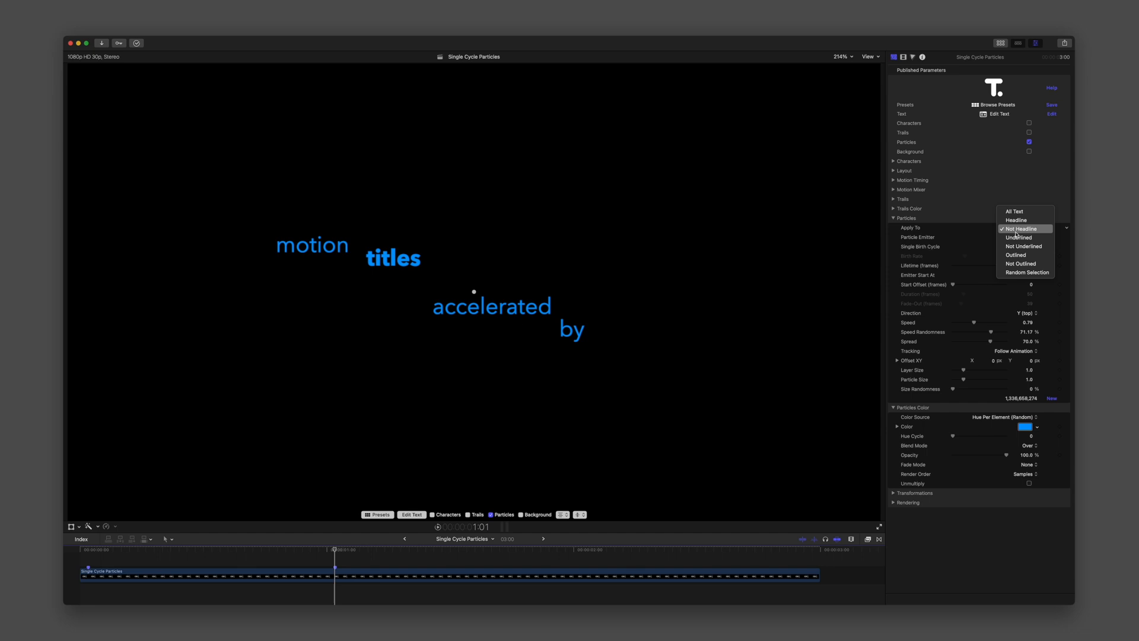
left_click(1022, 227)
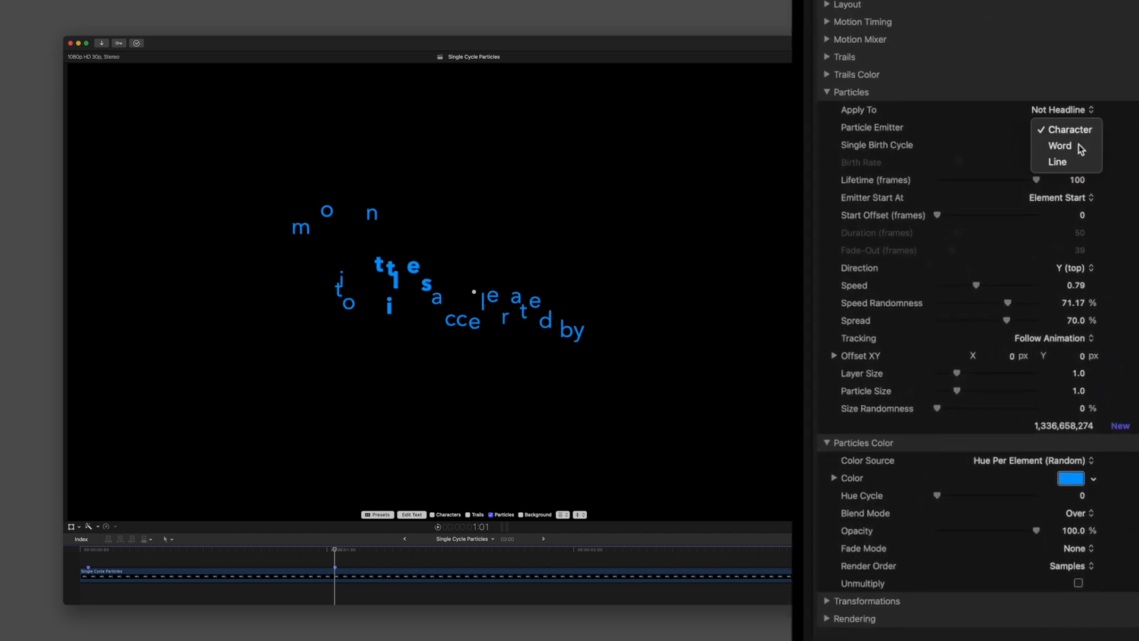
left_click(1057, 163)
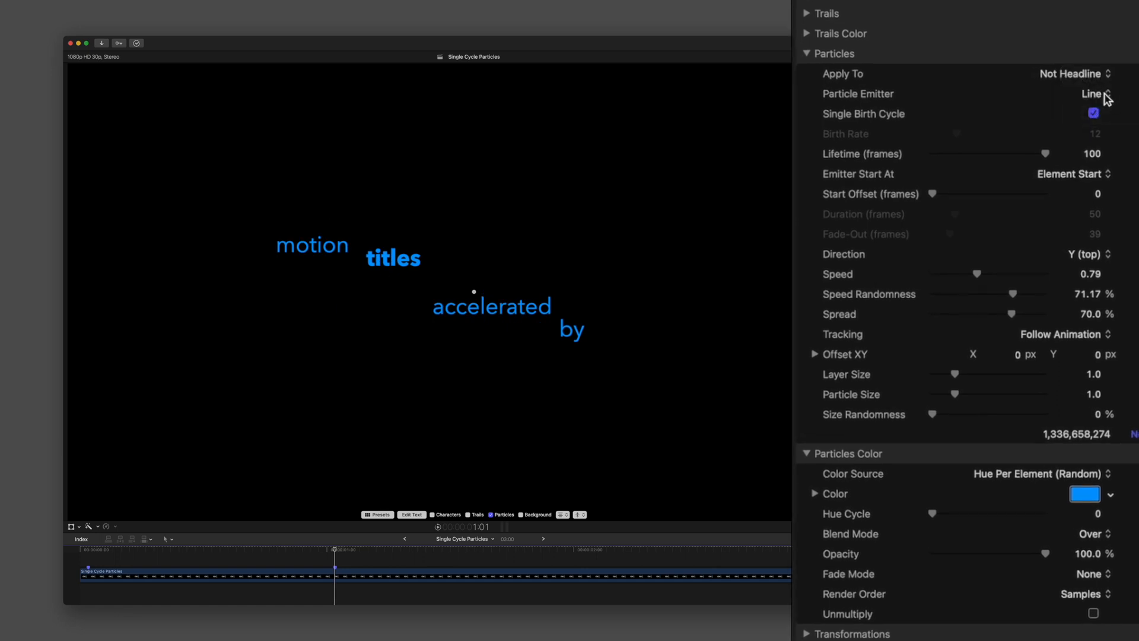
left_click(1092, 93)
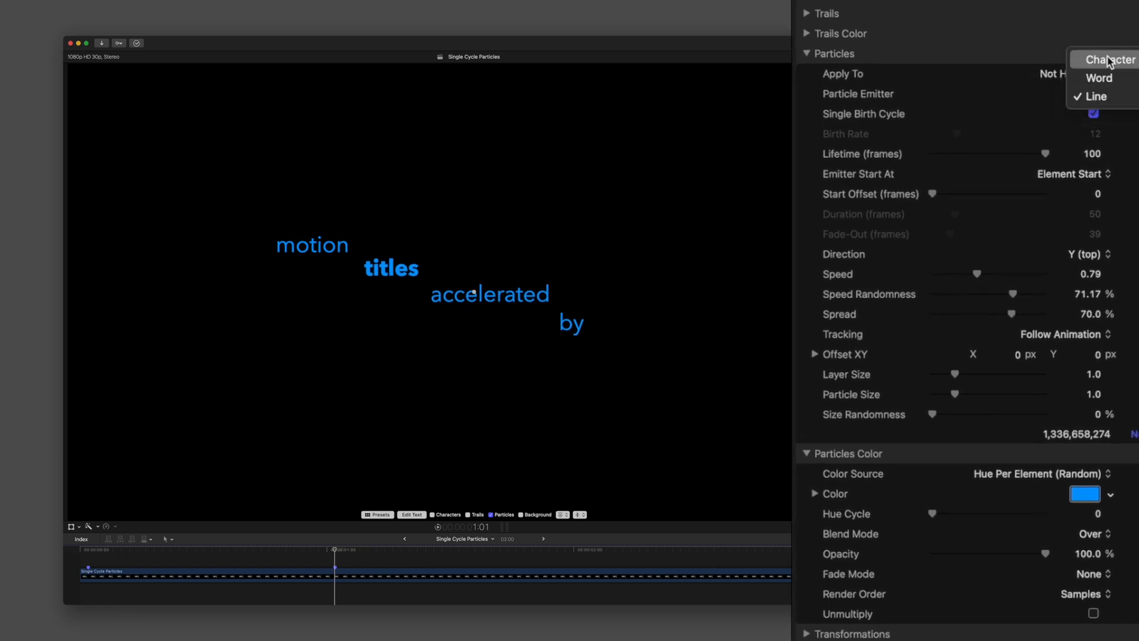
- Try Particle Emitter as Character, Word and Line, settling on Character
left_click(1104, 59)
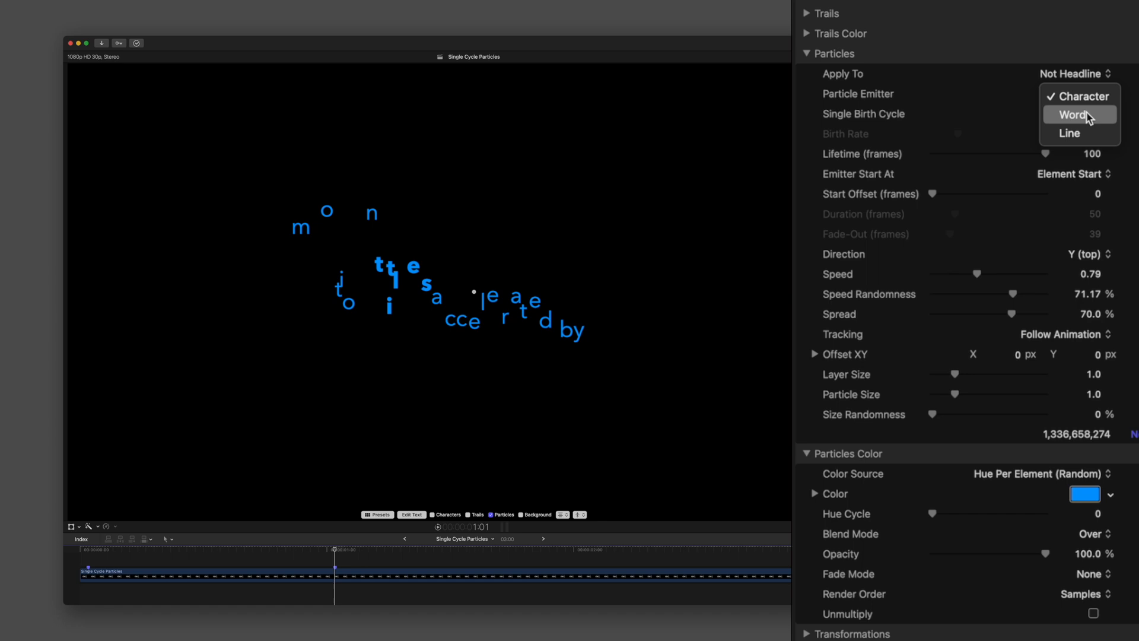
left_click(1075, 114)
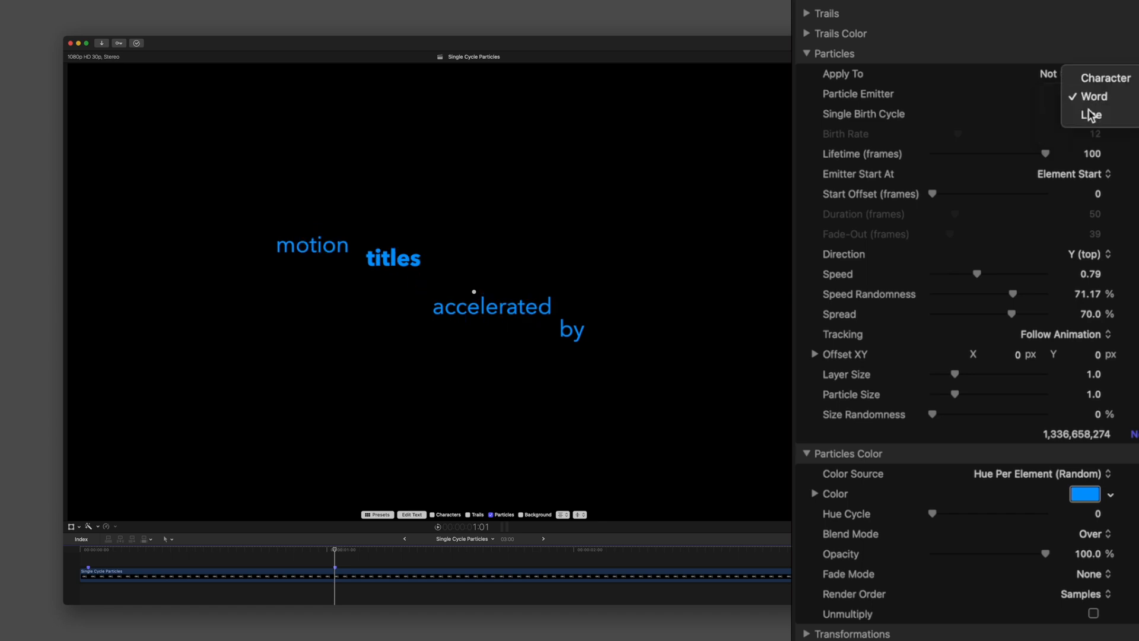
left_click(1091, 115)
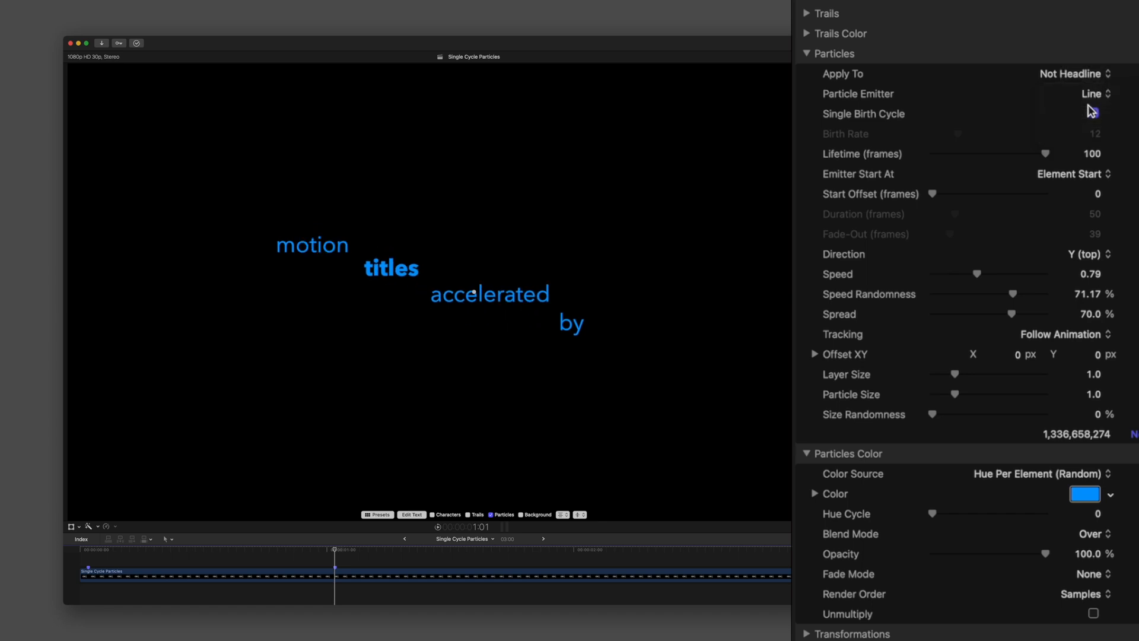
left_click(1092, 93)
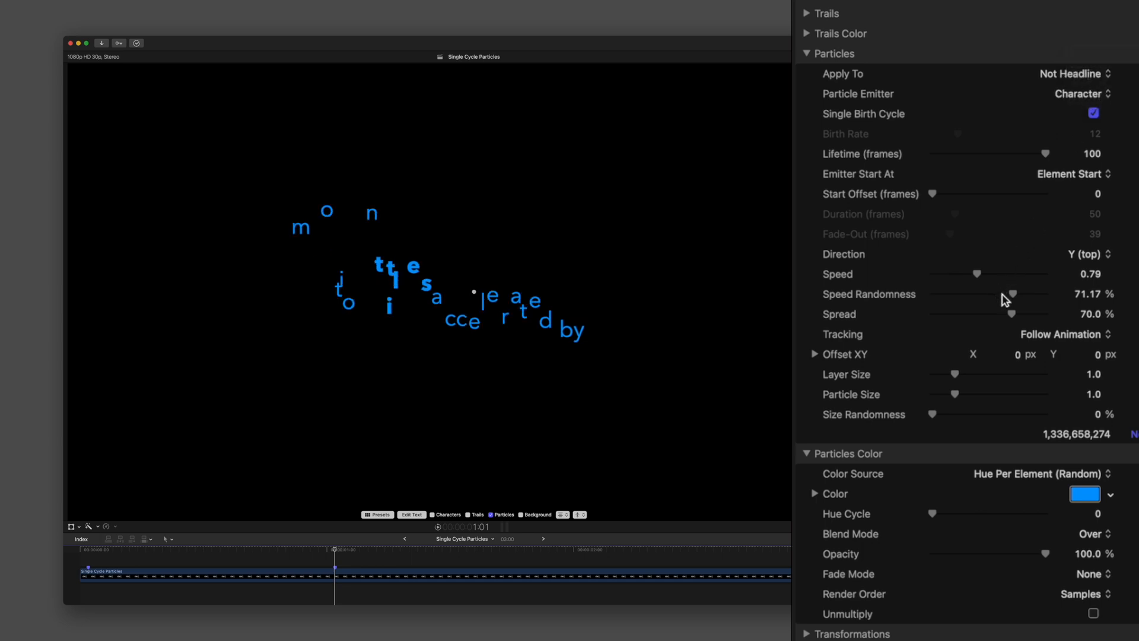
- Adjust particle speed randomness and spread, pushing them to maximum then pulling back
left_click_drag(1011, 293, 1034, 293)
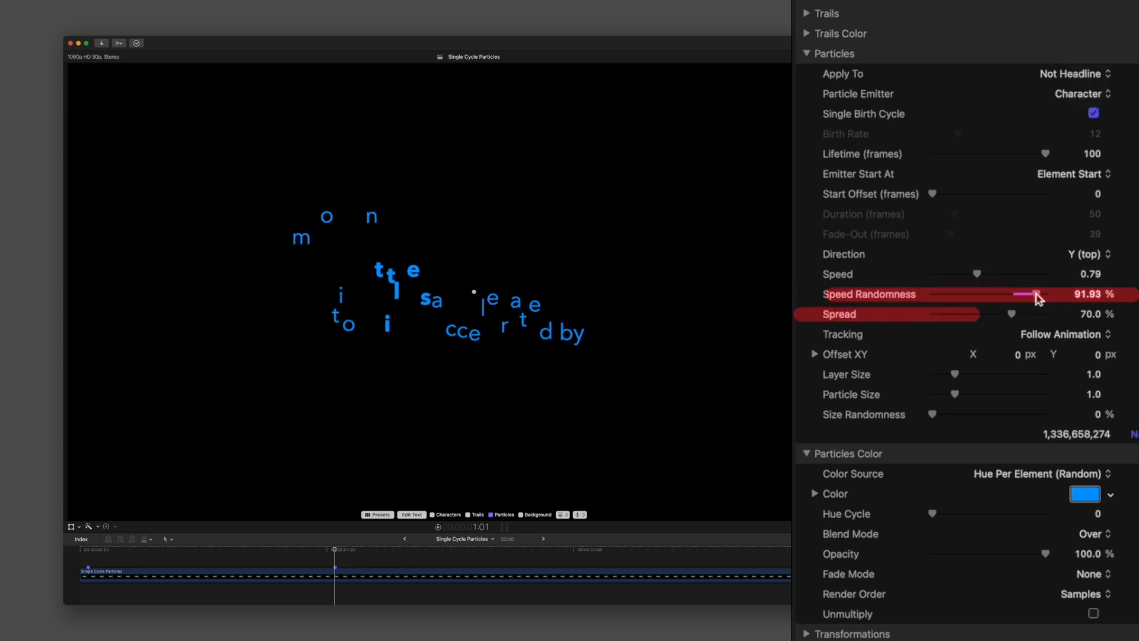
left_click_drag(1010, 313, 1053, 313)
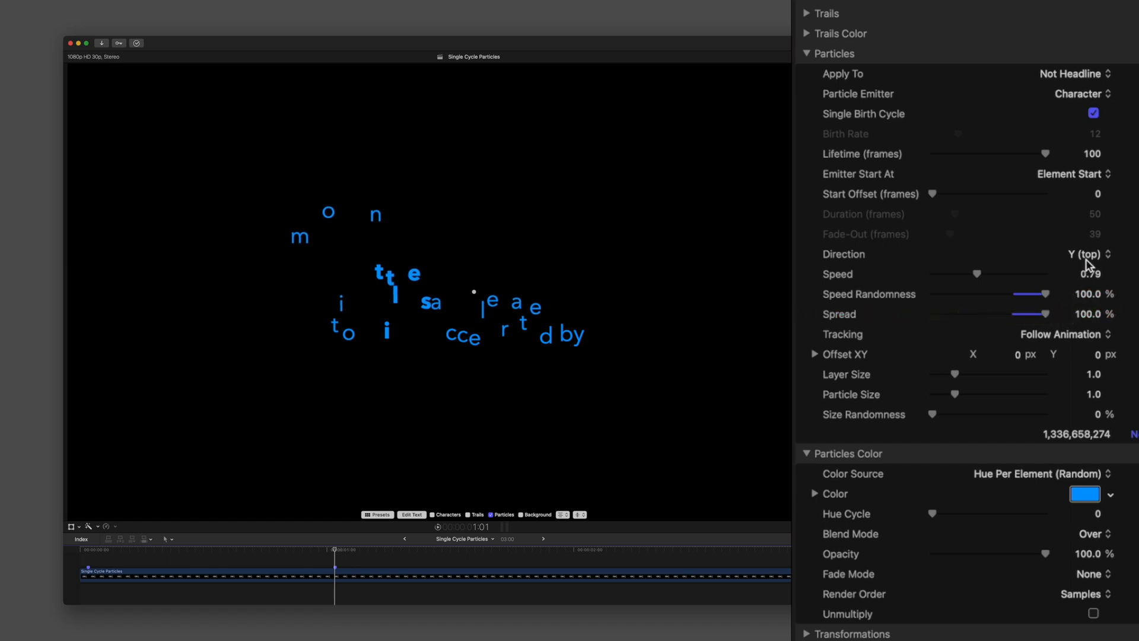
left_click_drag(1039, 293, 933, 293)
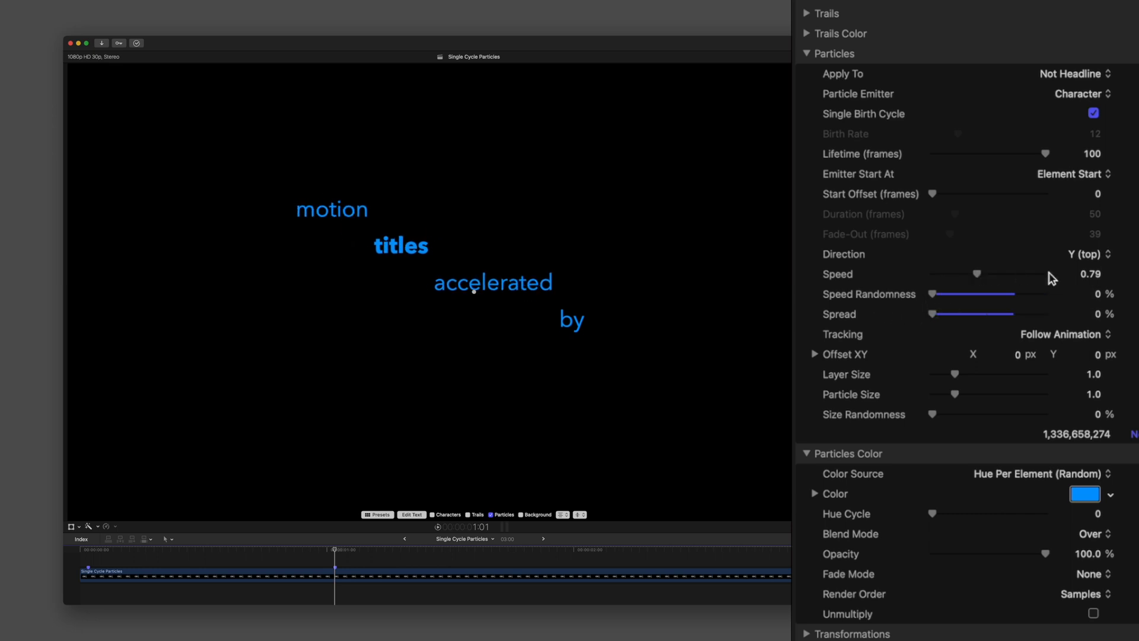
left_click_drag(927, 293, 948, 293)
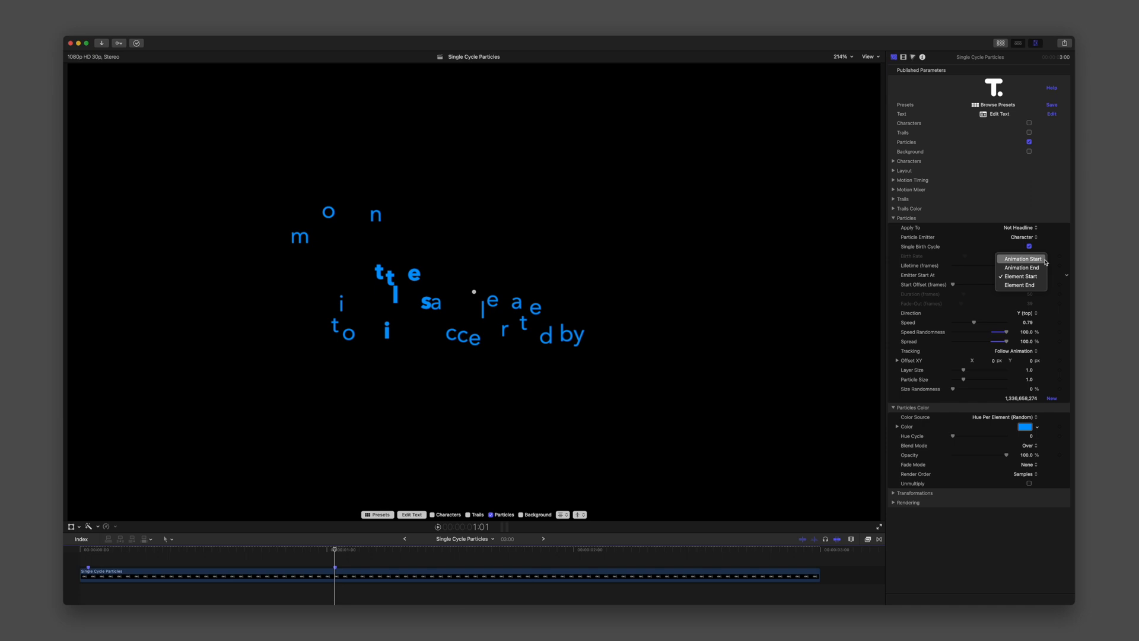
- Set word Motion Timing to linear interpolation with 0% synchronize, particles starting at element start
left_click(1020, 276)
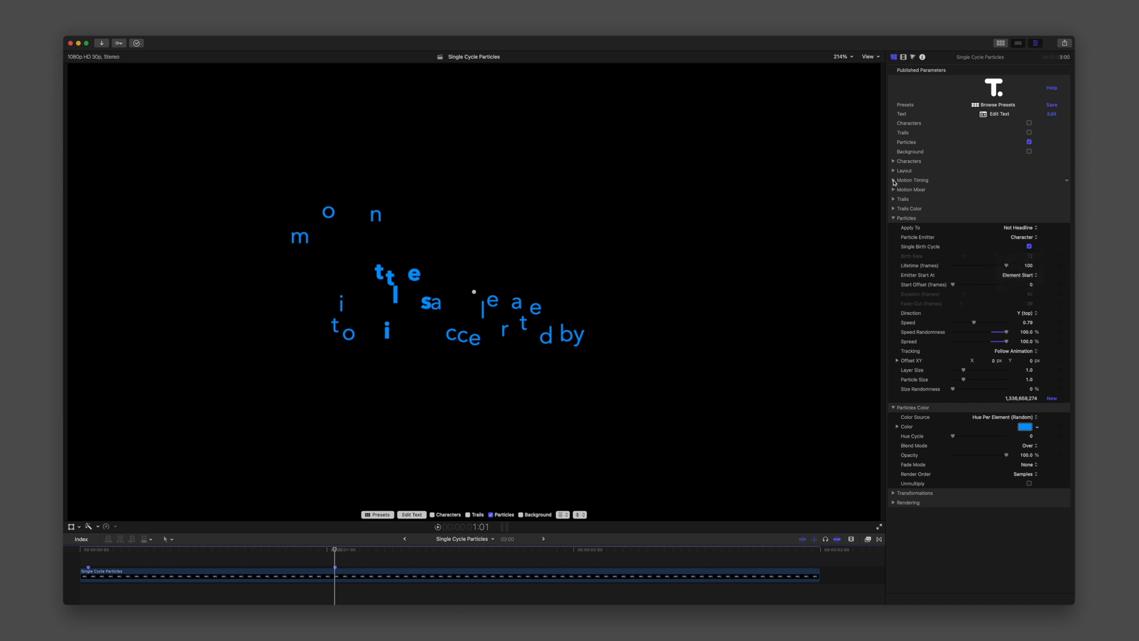
left_click(895, 180)
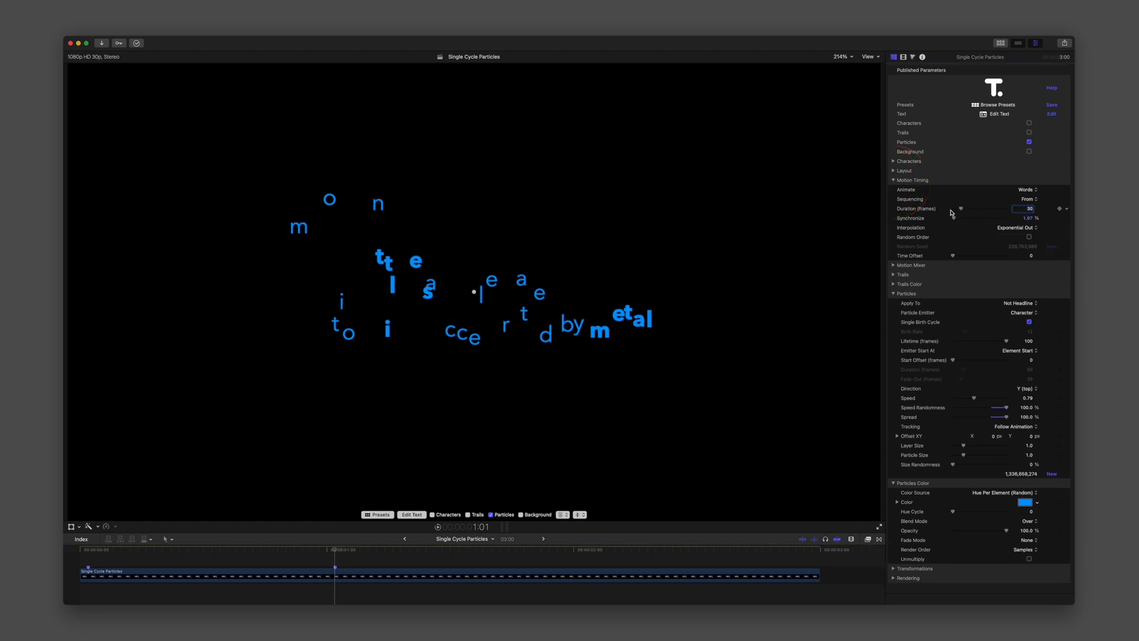
left_click(1016, 226)
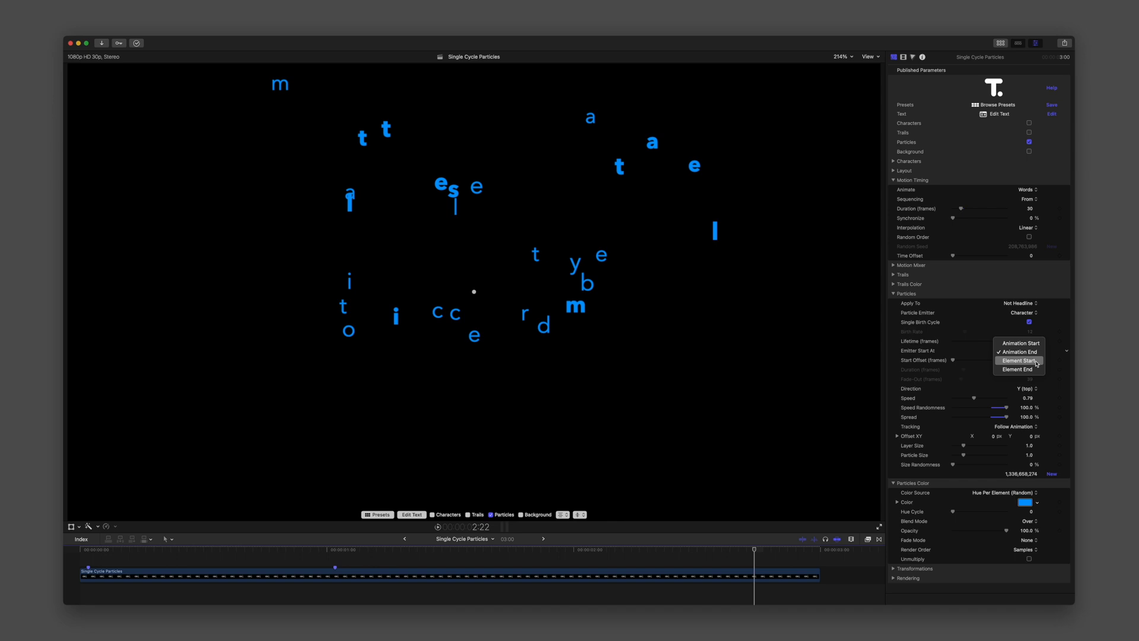
left_click(1016, 360)
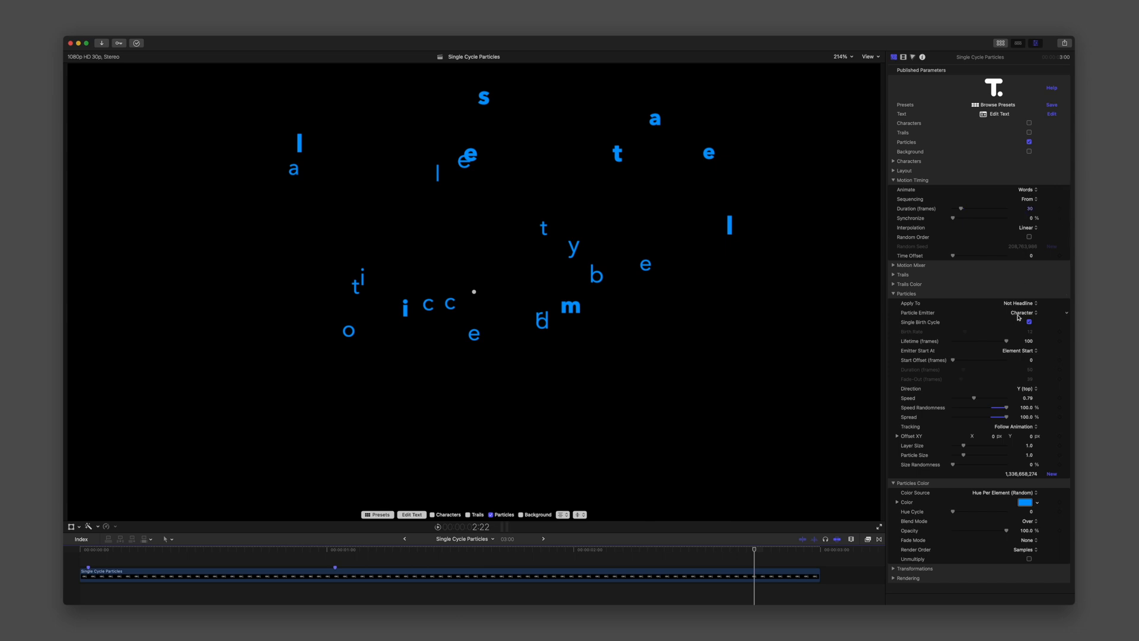
- Keep Character as emitter, set Emitter Start At to Element End and preview the animation
left_click(1022, 312)
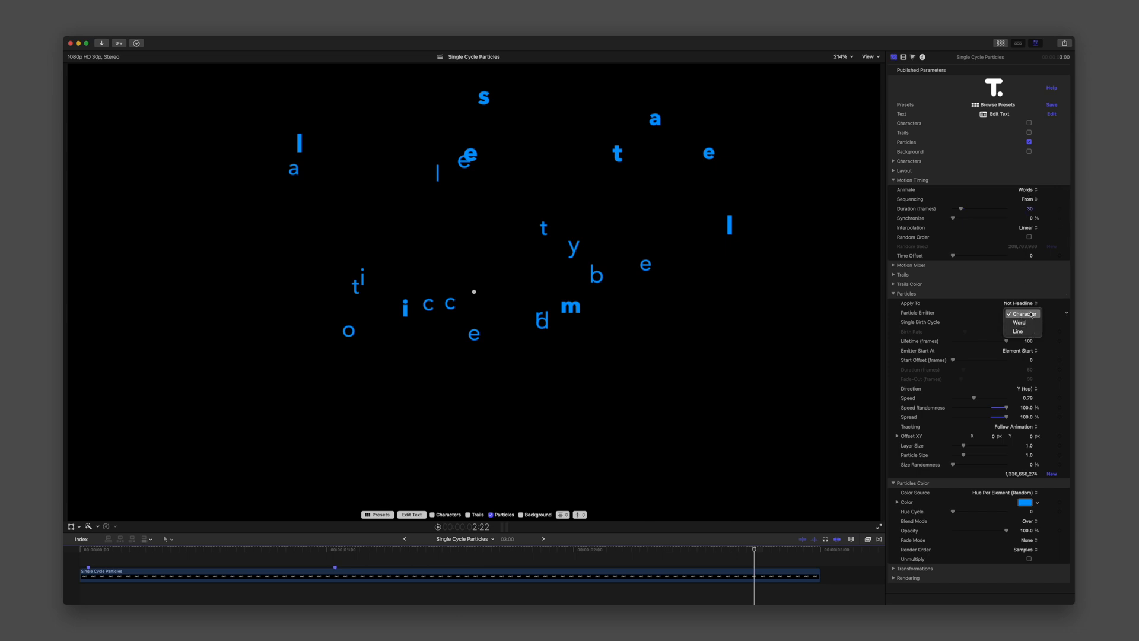
left_click(1020, 312)
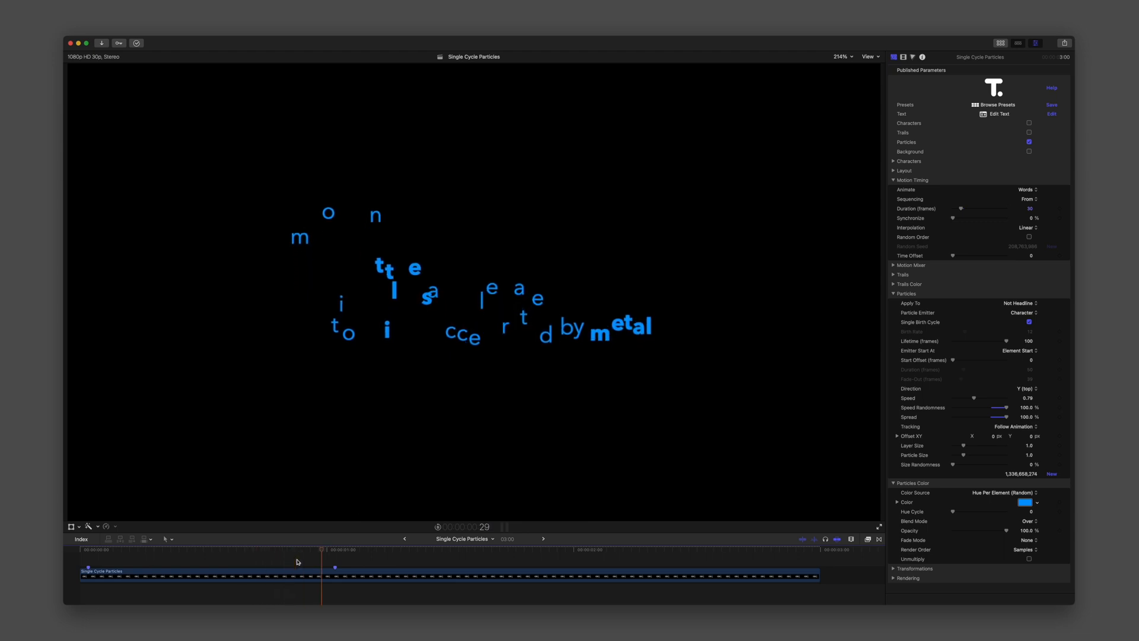
left_click(1019, 350)
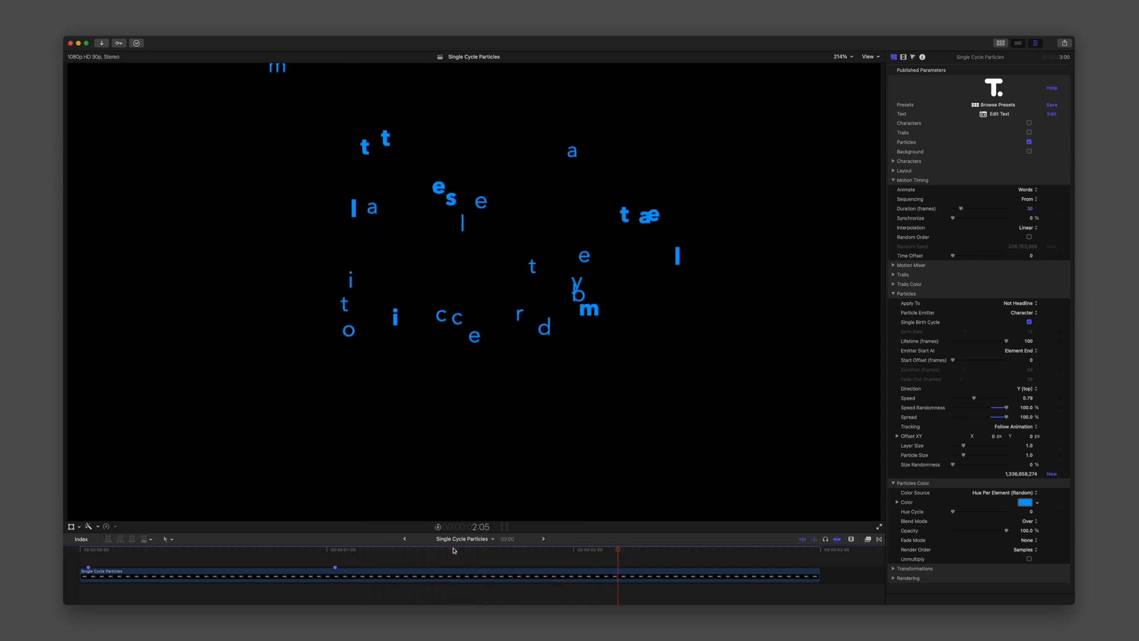
left_click(333, 550)
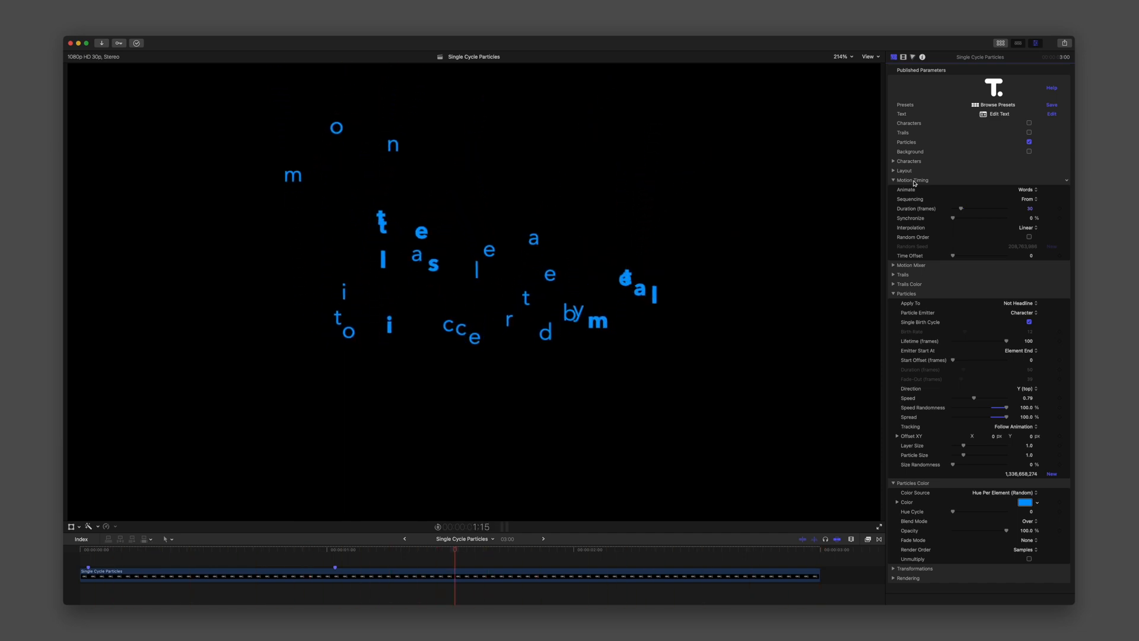
- Load the Light Rays Forward preset, expand its particle groups and edit its 'motype.' text
left_click(343, 550)
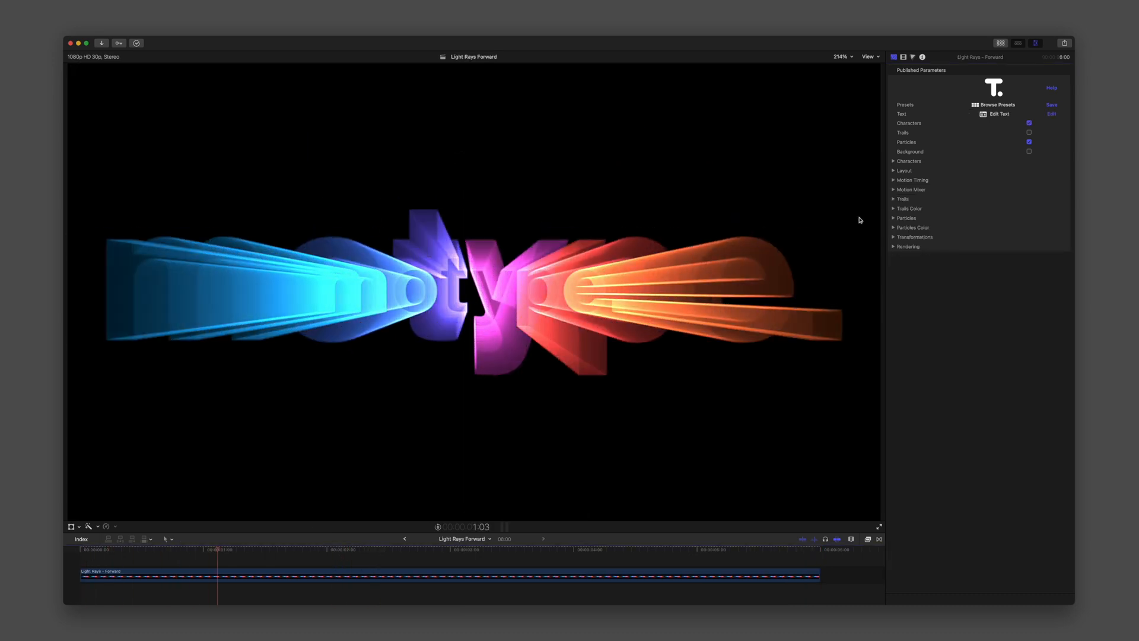
left_click(893, 218)
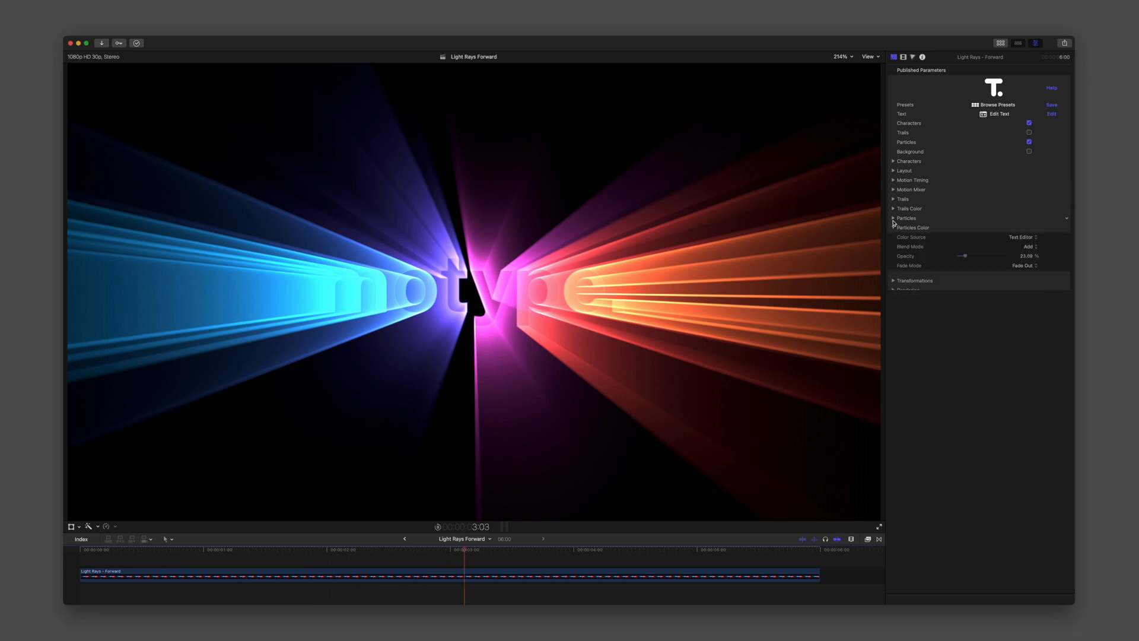
left_click(893, 218)
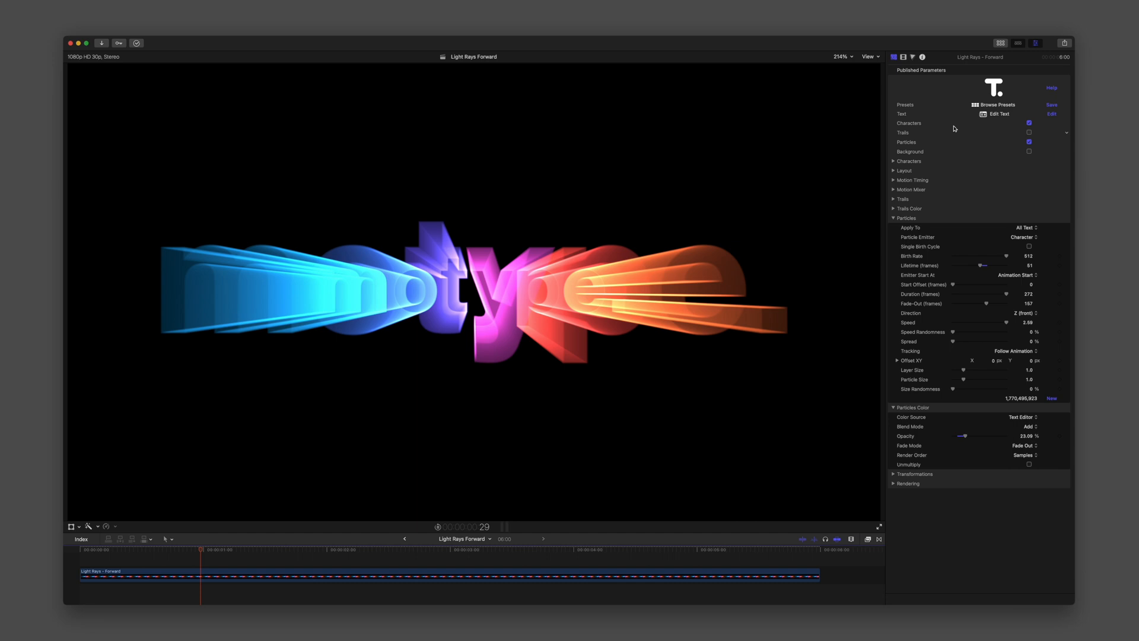
left_click(998, 114)
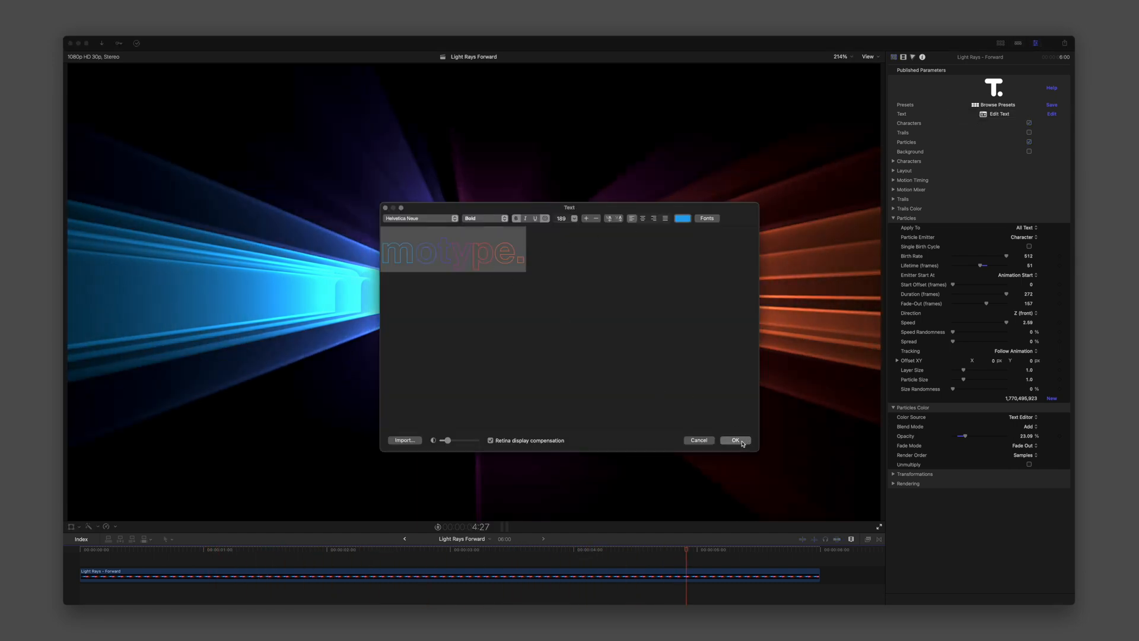
- Confirm the outlined text style for the 'motype.' title
left_click(734, 438)
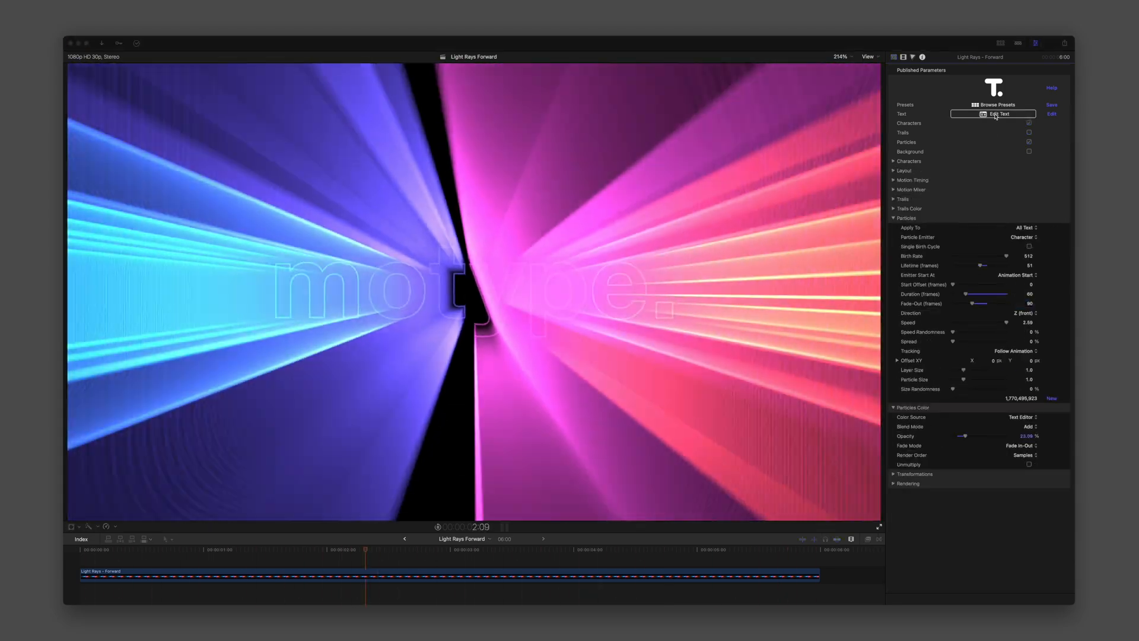
- Replace the title text with SUPERMAN in outlined letters
left_click(1000, 114)
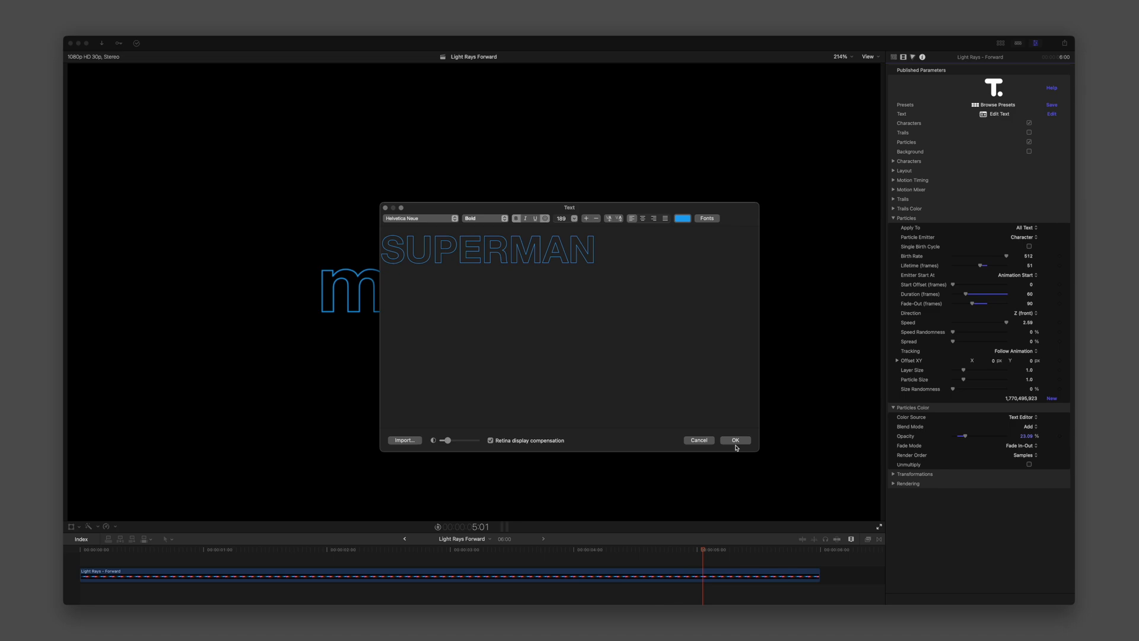
left_click(733, 439)
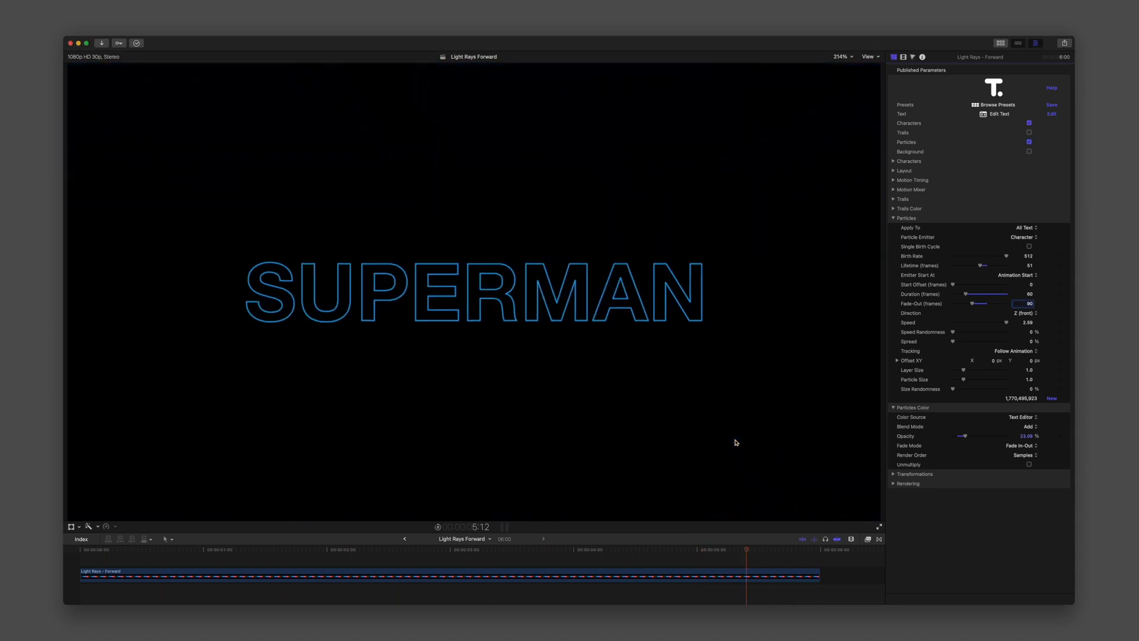